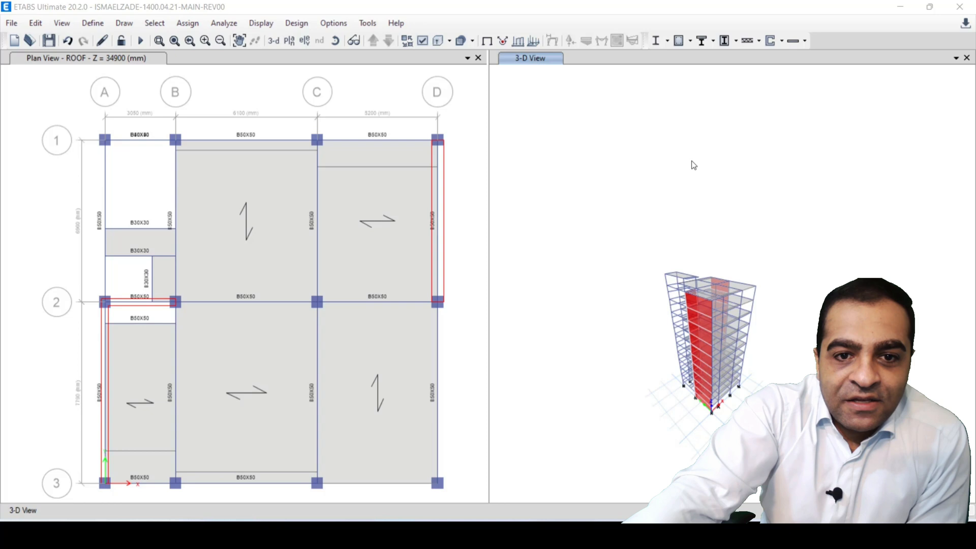
{"action": "mouse_move", "coordinate": [140, 40]}
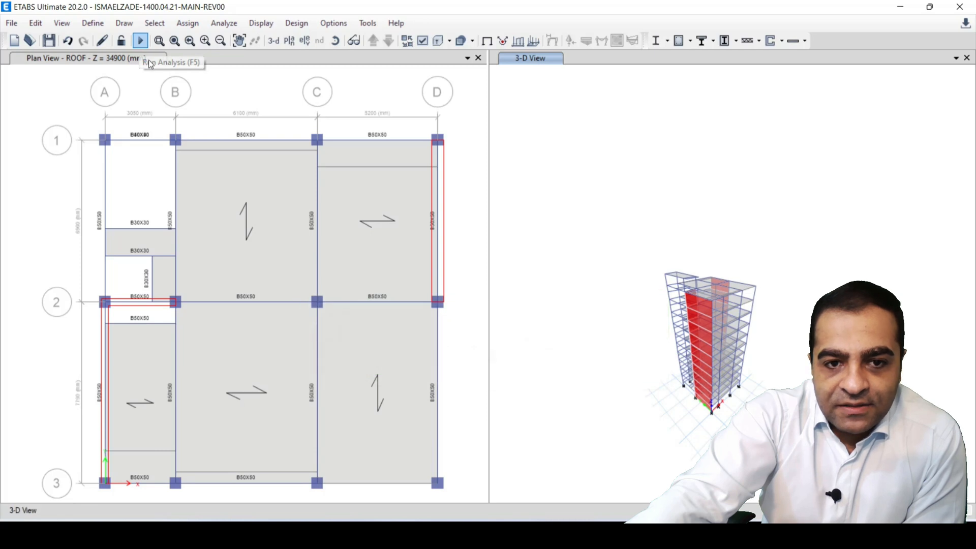
Run the analysis and select the red shear wall in the 3D dead-load displacement view.
{"action": "left_click", "coordinate": [140, 40]}
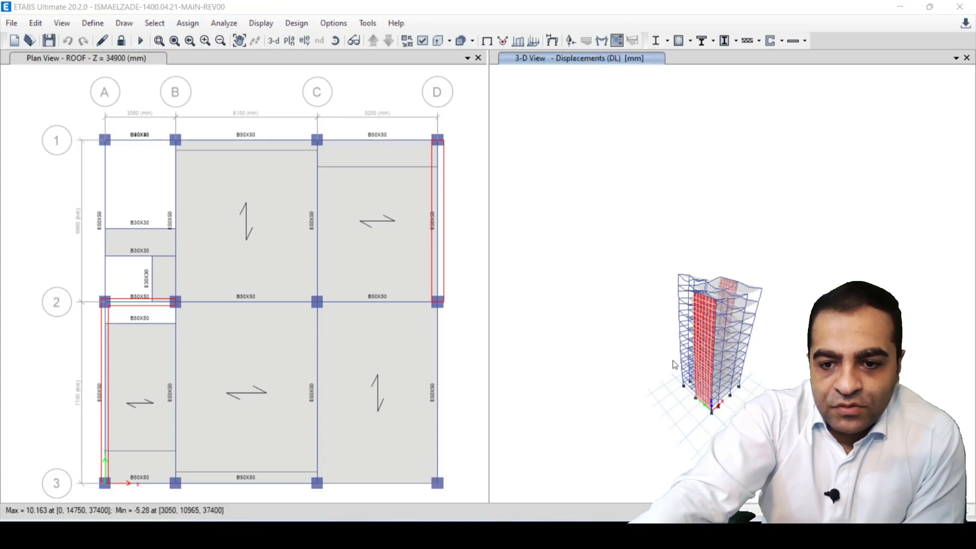
{"action": "mouse_move", "coordinate": [780, 355]}
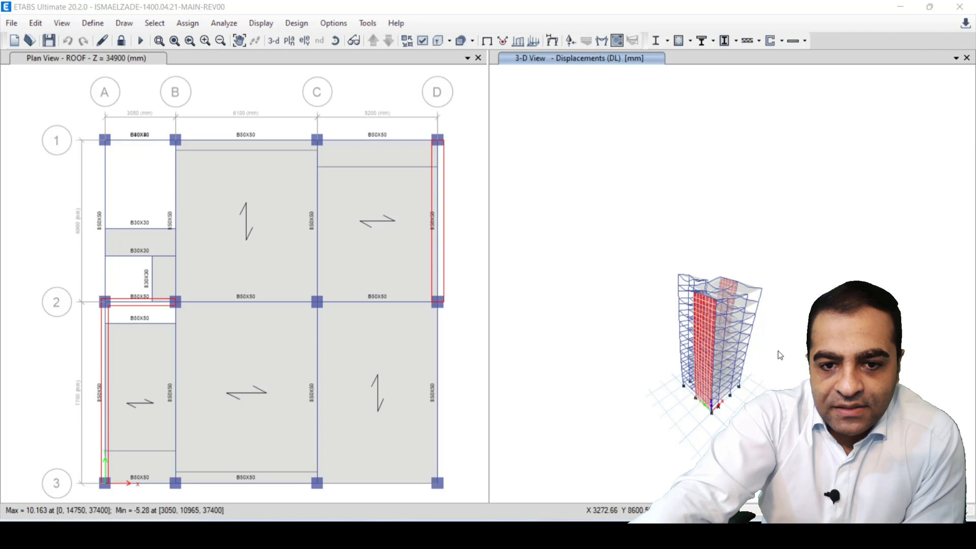
{"action": "right_click", "coordinate": [706, 404]}
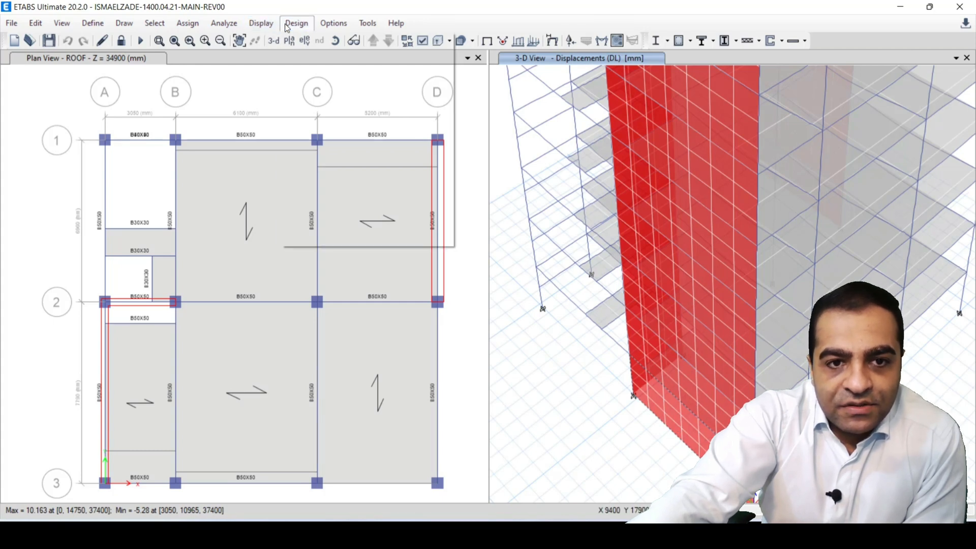
{"action": "left_click", "coordinate": [296, 24]}
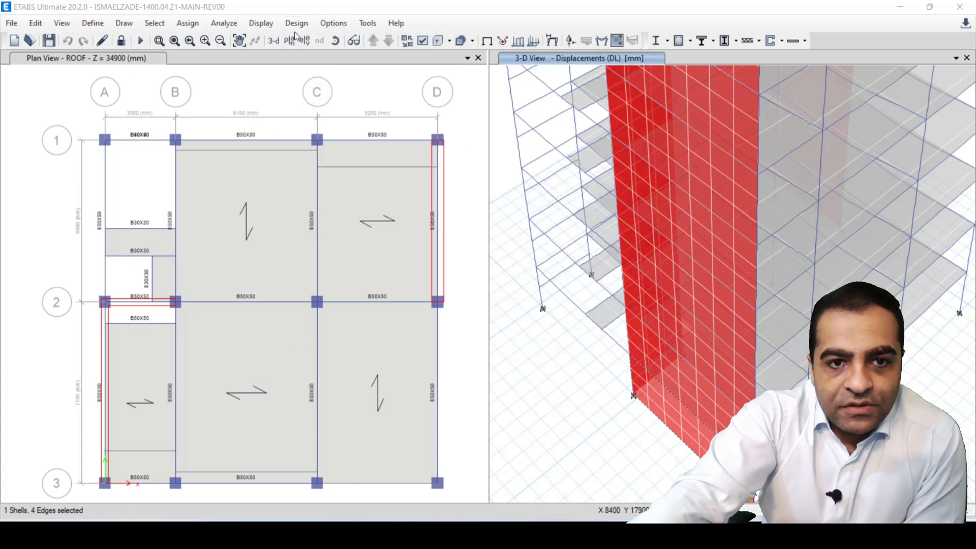
{"action": "left_click", "coordinate": [296, 24]}
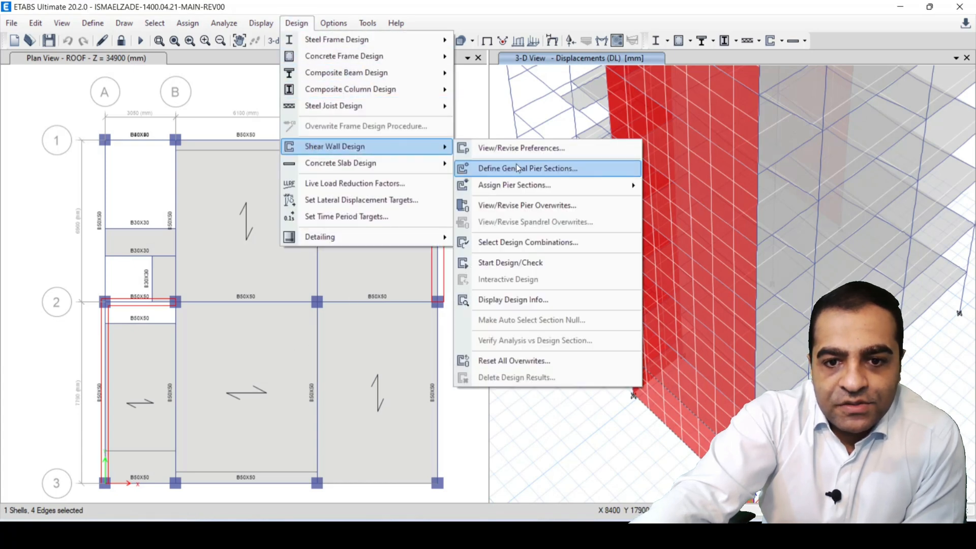
{"action": "left_click", "coordinate": [527, 204]}
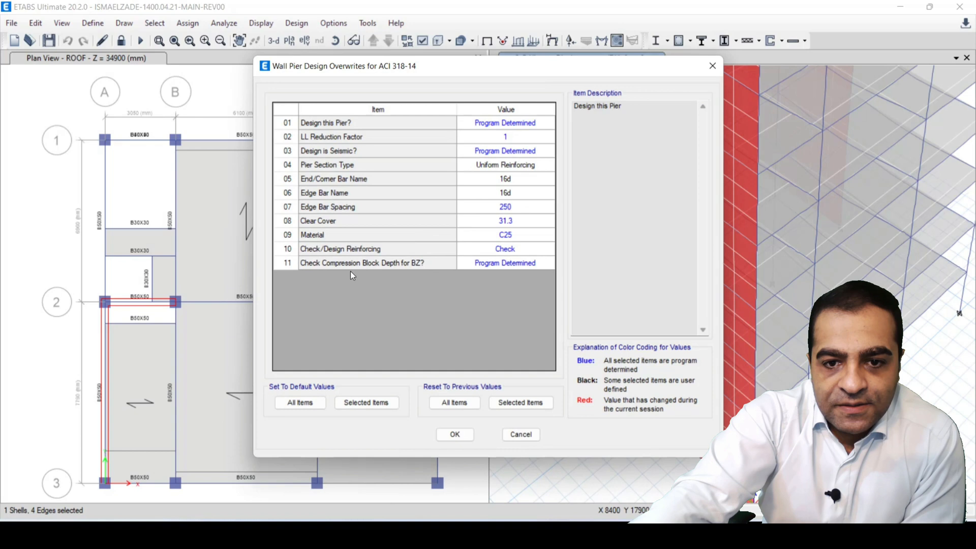
{"action": "mouse_move", "coordinate": [296, 170]}
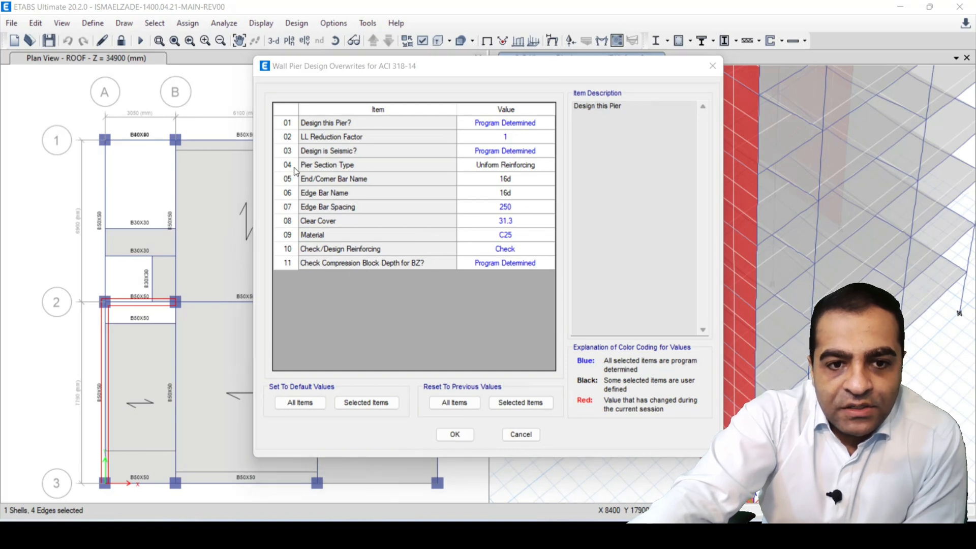
{"action": "left_click", "coordinate": [506, 165]}
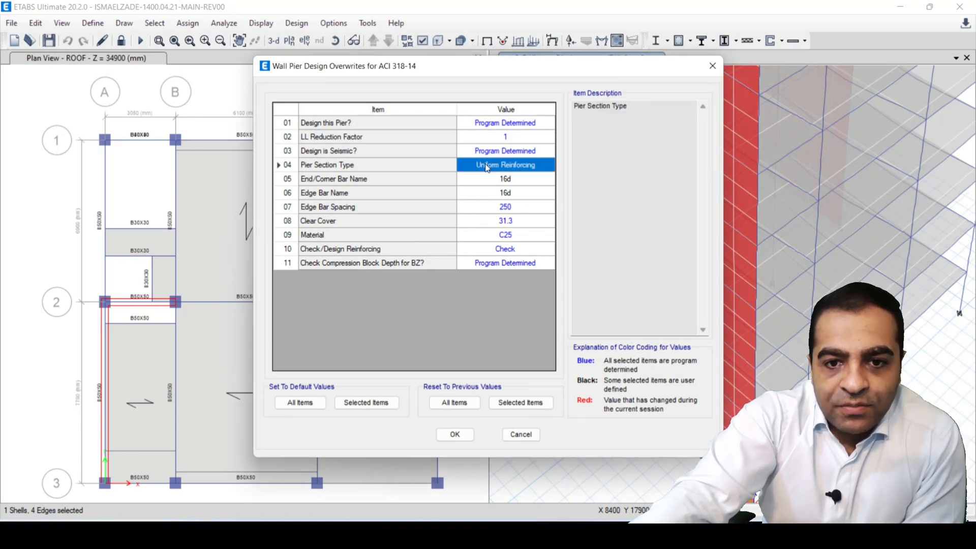
{"action": "left_click", "coordinate": [505, 164]}
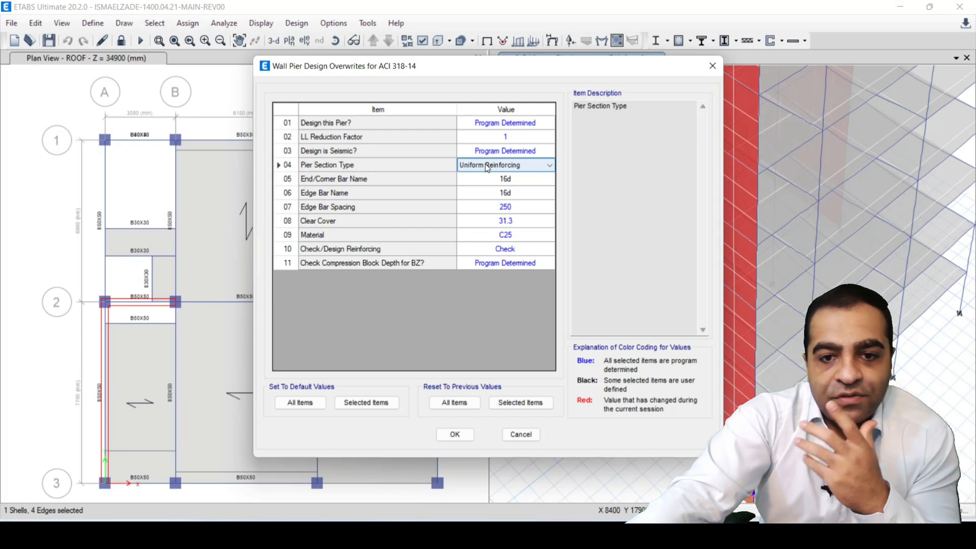
{"action": "left_click", "coordinate": [548, 165]}
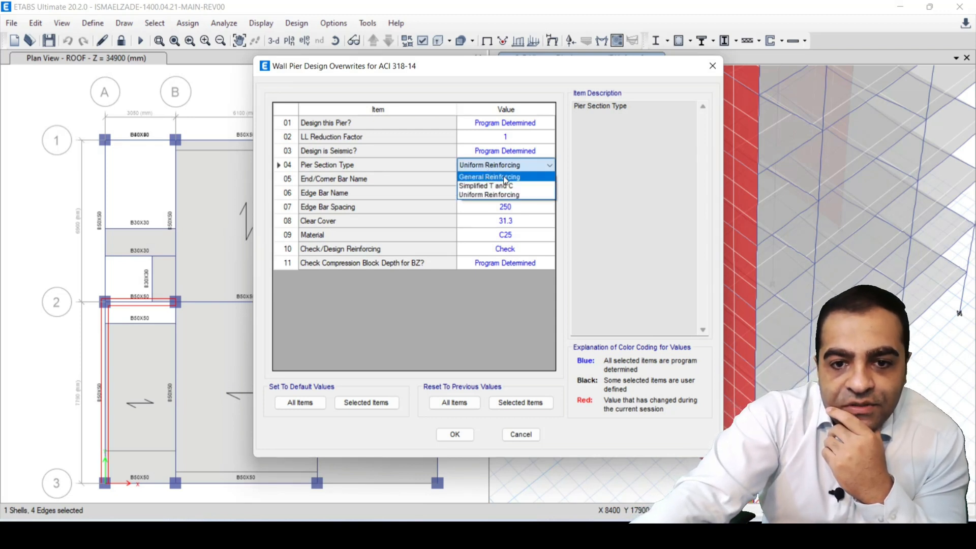
{"action": "mouse_move", "coordinate": [504, 185]}
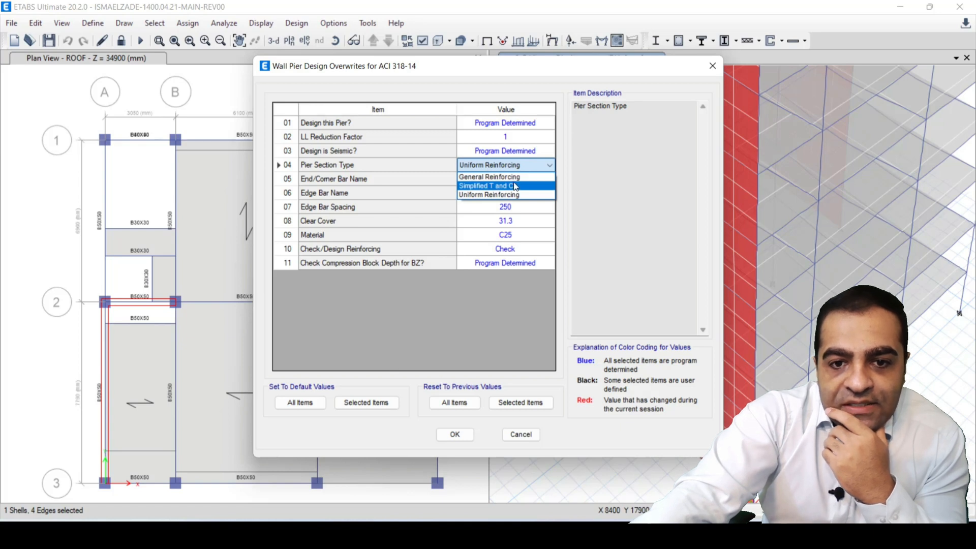
{"action": "mouse_move", "coordinate": [505, 195]}
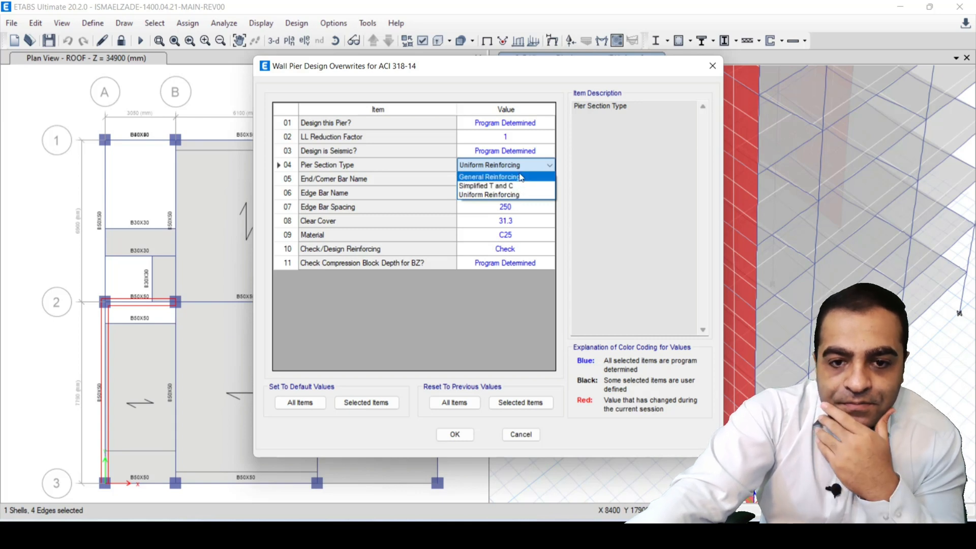
{"action": "mouse_move", "coordinate": [509, 181]}
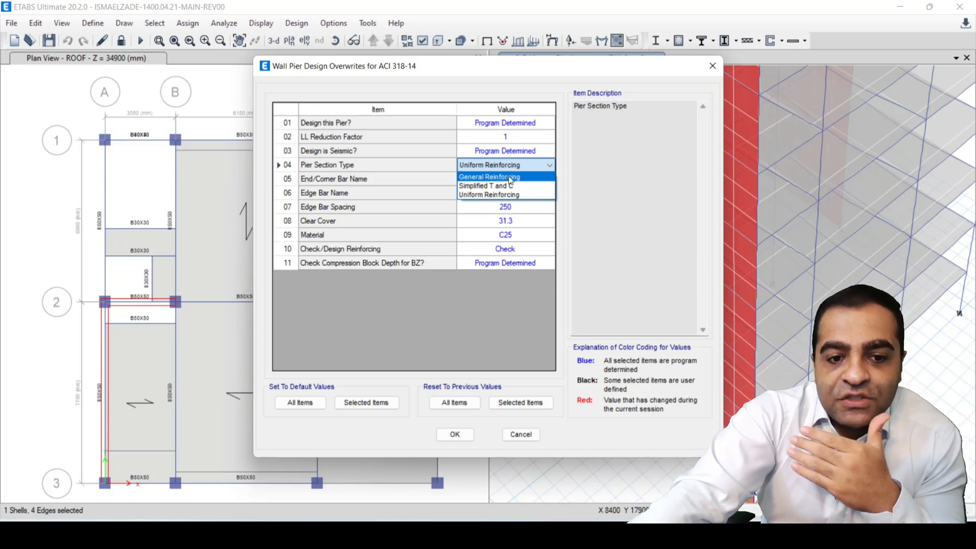
{"action": "left_click", "coordinate": [489, 177]}
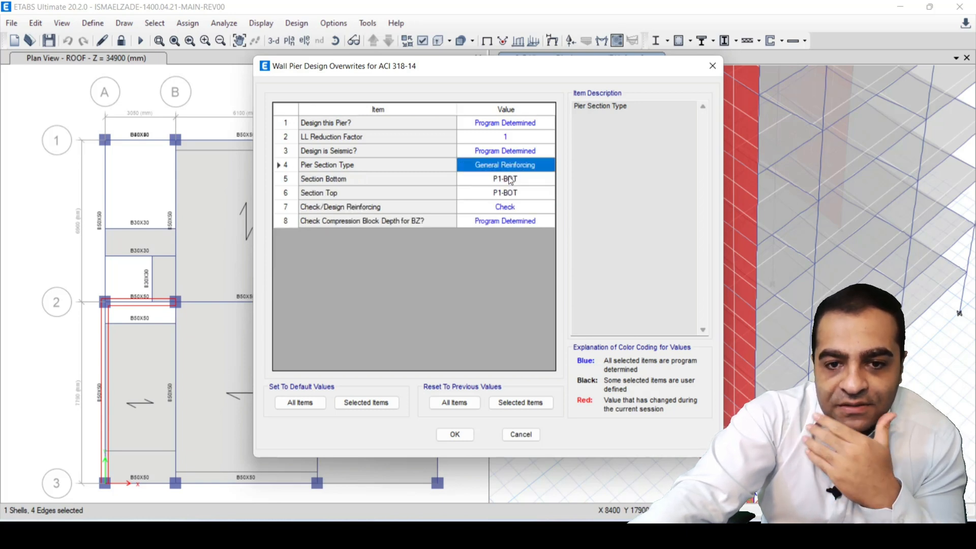
{"action": "left_click", "coordinate": [454, 434]}
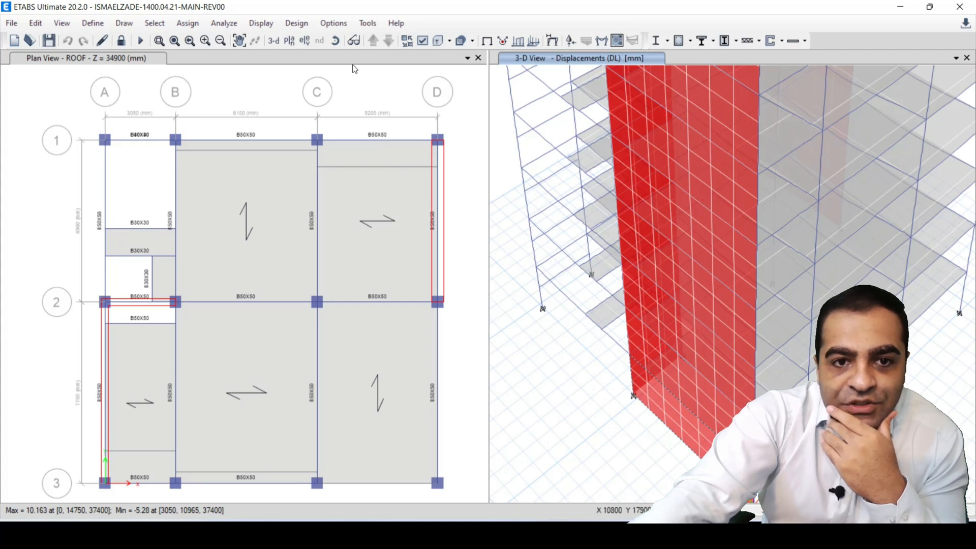
Add general pier section p1 starting from existing wall pier P1 on story ST+1.
{"action": "left_click", "coordinate": [296, 23]}
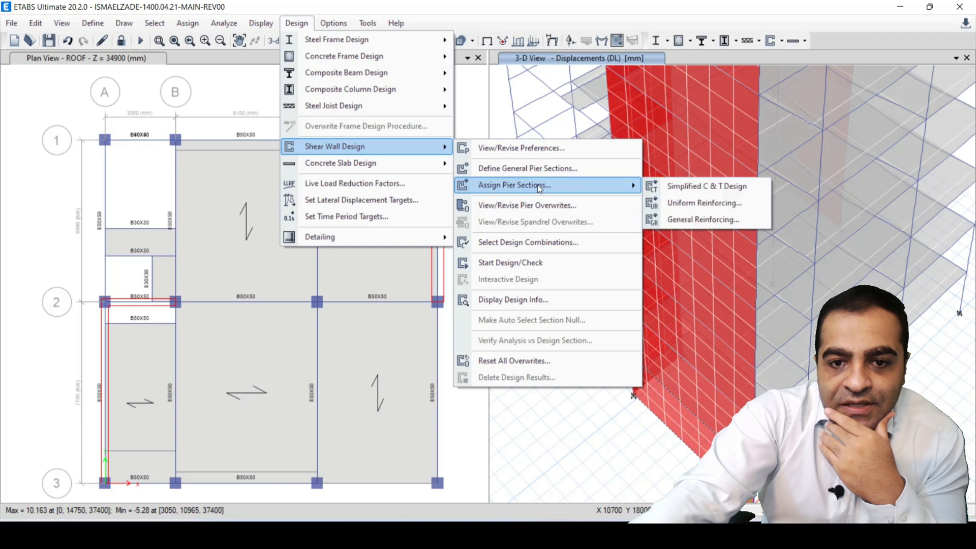
{"action": "mouse_move", "coordinate": [527, 168]}
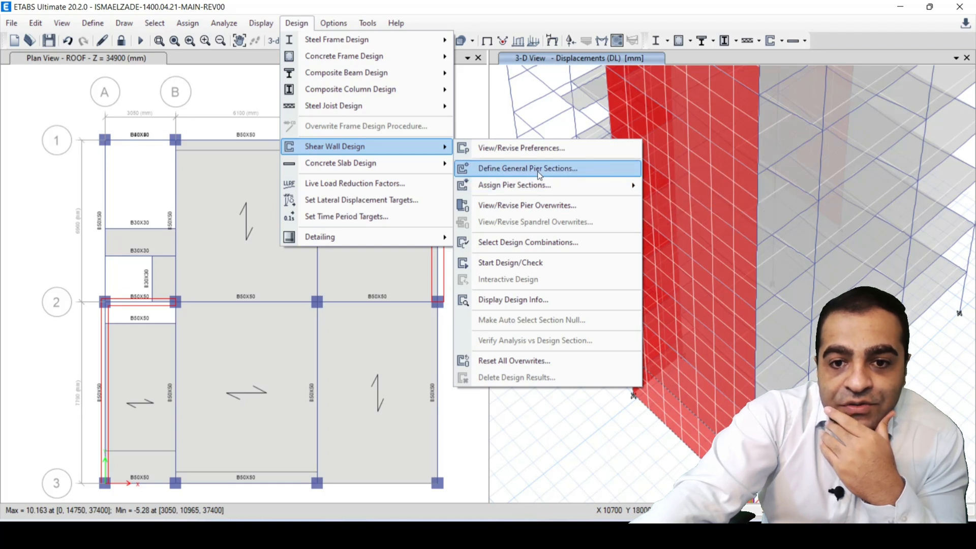
{"action": "left_click", "coordinate": [525, 168]}
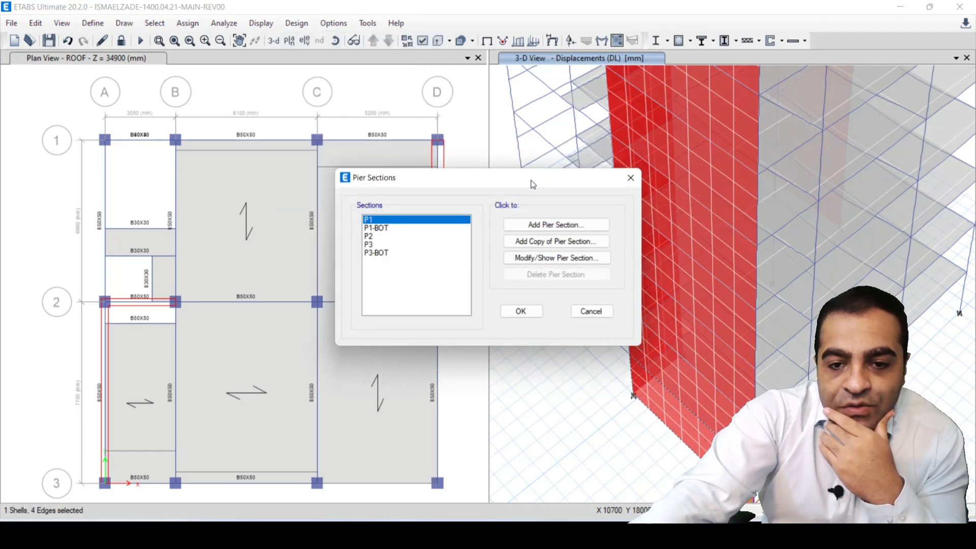
{"action": "left_click", "coordinate": [554, 225]}
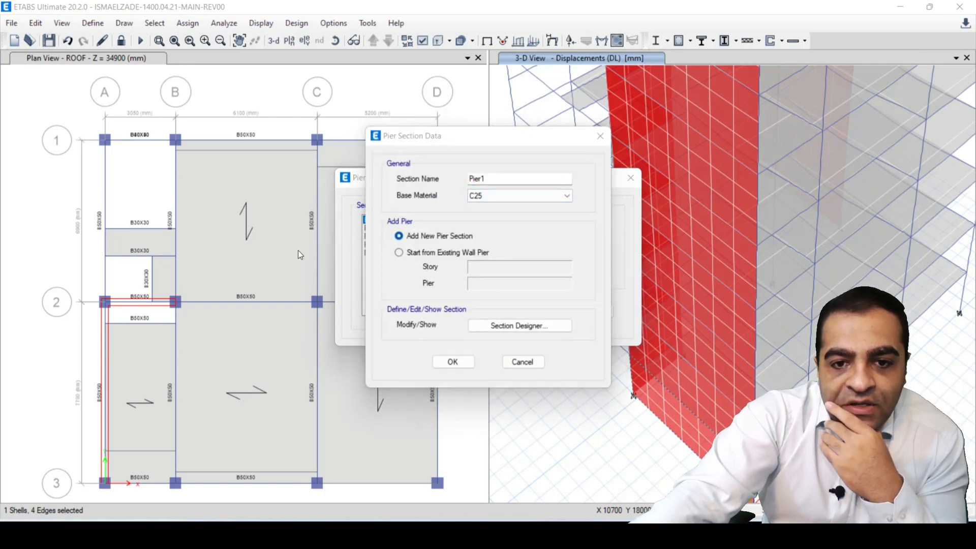
{"action": "triple_click", "coordinate": [520, 179]}
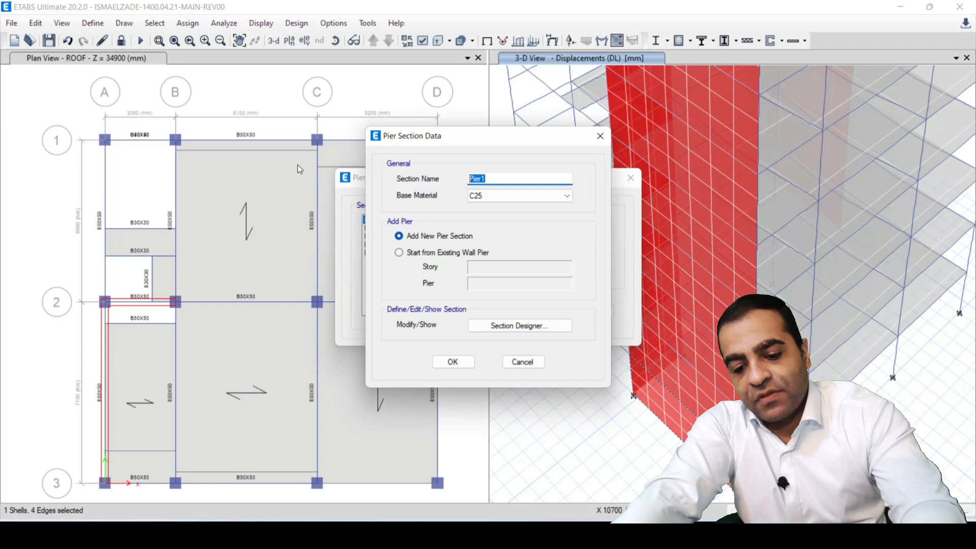
{"action": "type", "text": "p1"}
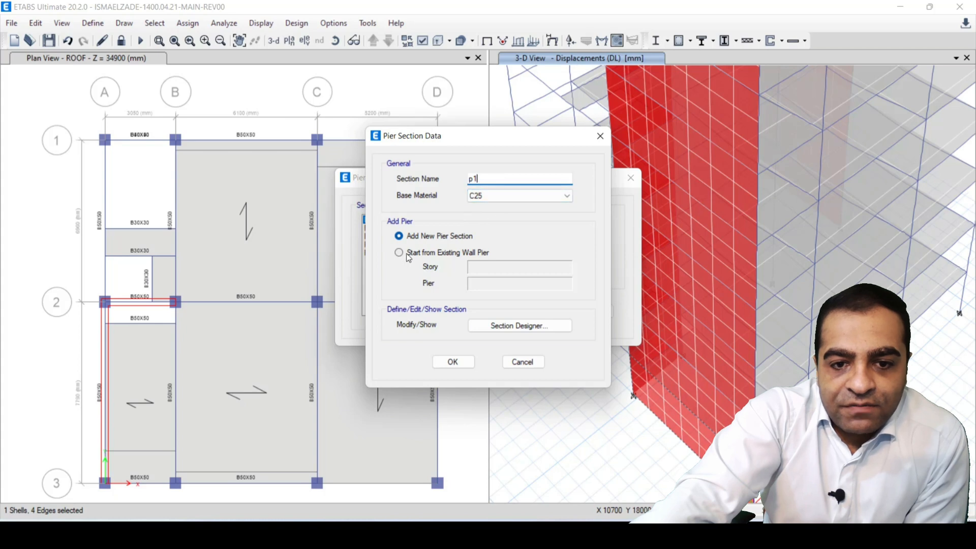
{"action": "left_click", "coordinate": [399, 252]}
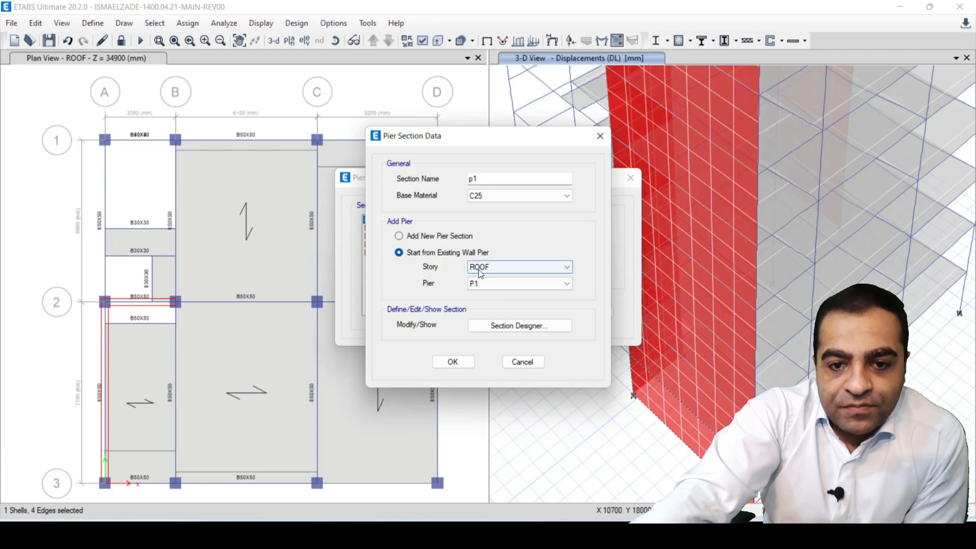
{"action": "left_click", "coordinate": [520, 266]}
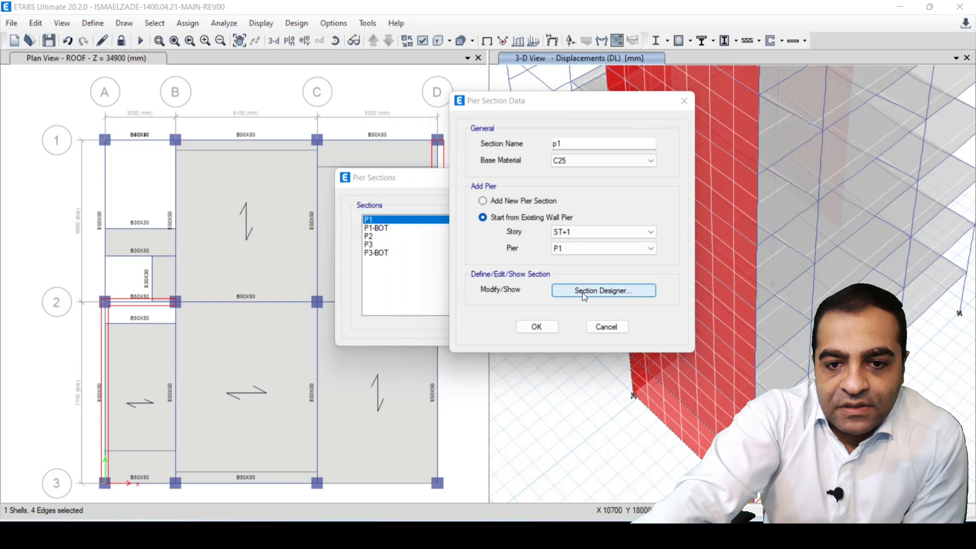
Check p1's wall outline in Section Designer and accept the pier section dialogs.
{"action": "left_click", "coordinate": [603, 291]}
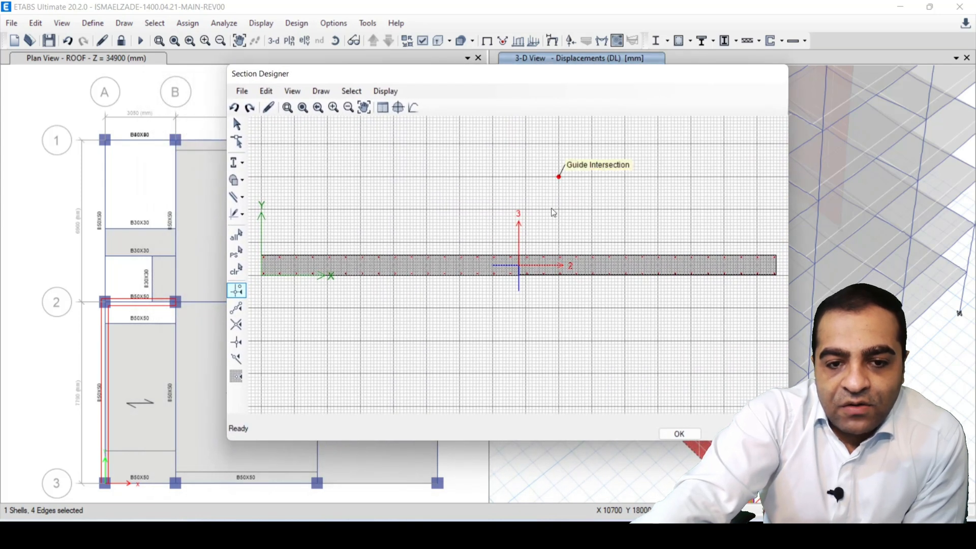
{"action": "mouse_move", "coordinate": [553, 294]}
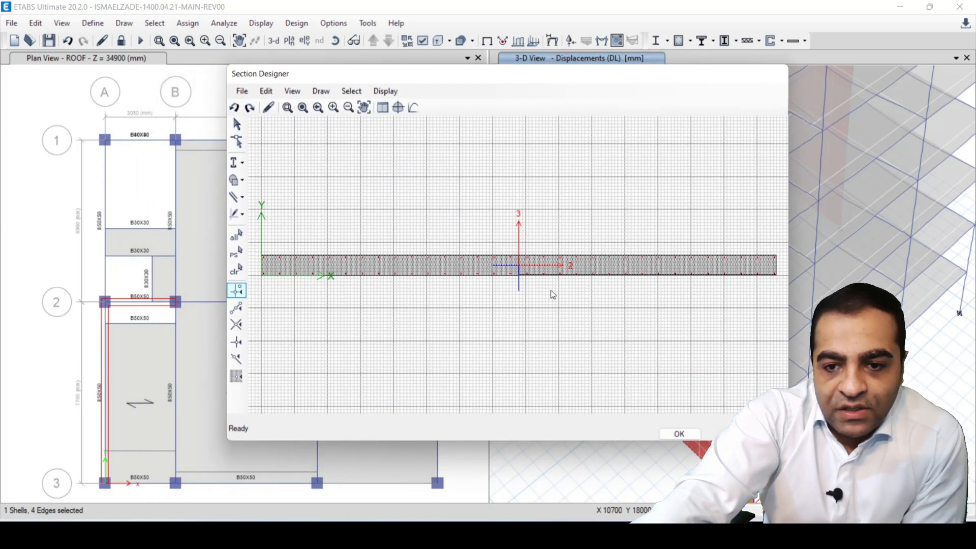
{"action": "mouse_move", "coordinate": [558, 246]}
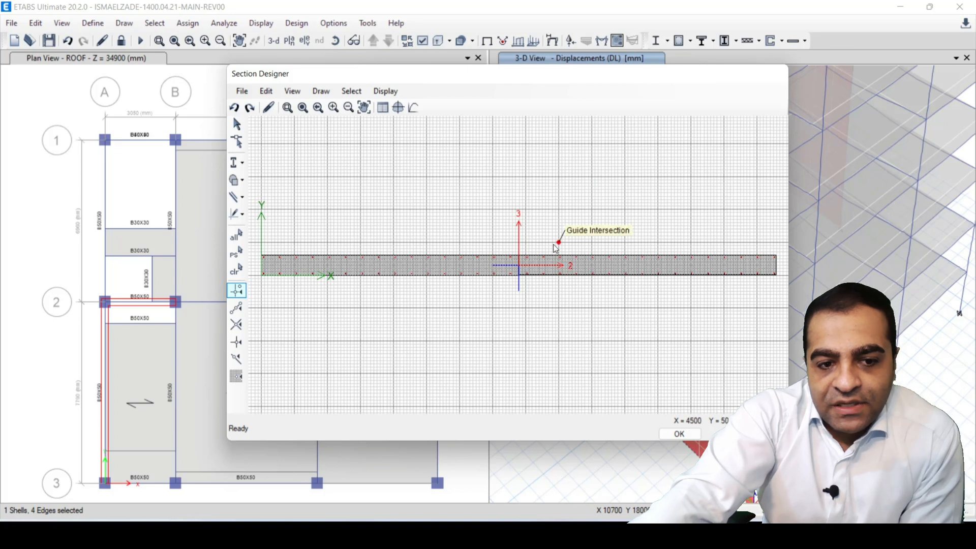
{"action": "mouse_move", "coordinate": [557, 237]}
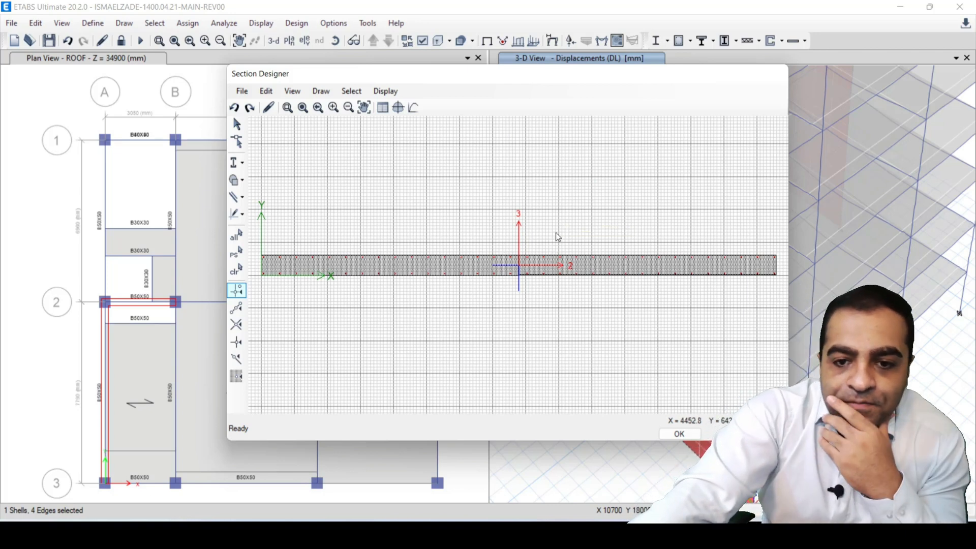
{"action": "mouse_move", "coordinate": [517, 285]}
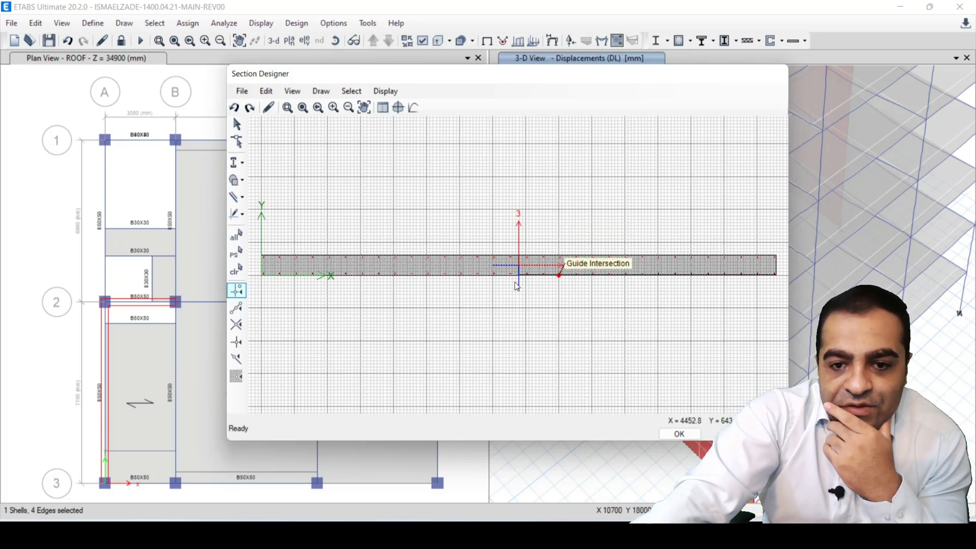
{"action": "left_click", "coordinate": [679, 434]}
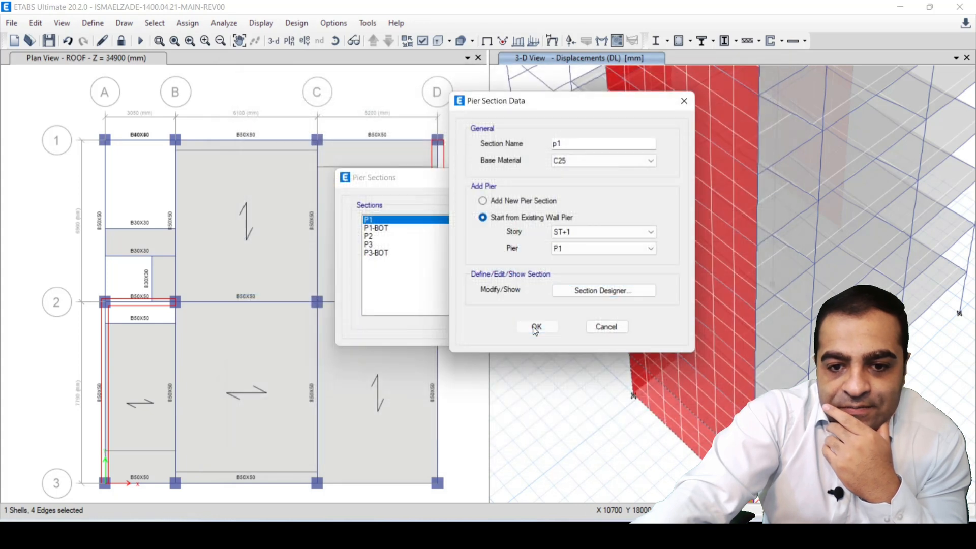
{"action": "left_click", "coordinate": [537, 327]}
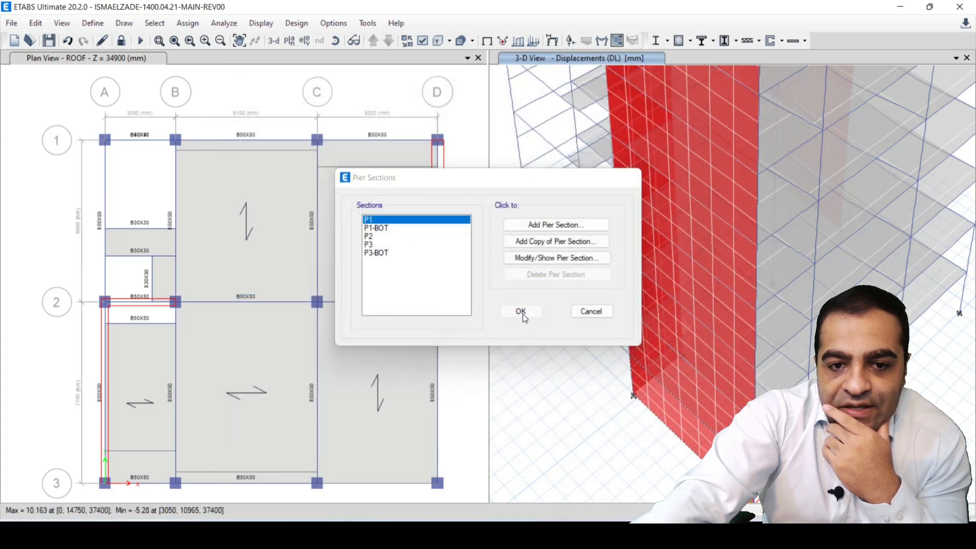
{"action": "left_click", "coordinate": [296, 24]}
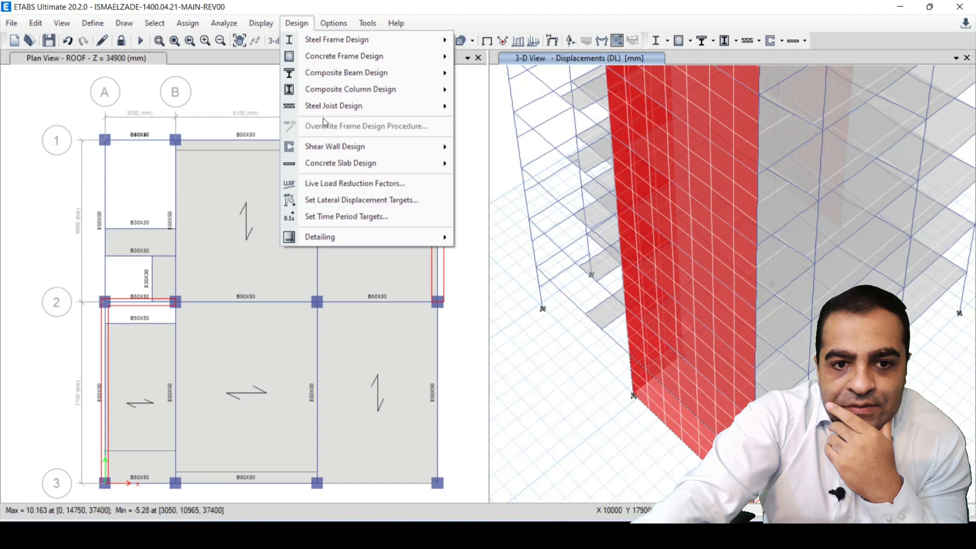
Switch the wall pier overwrites' section type to Uniform Reinforcing.
{"action": "left_click", "coordinate": [334, 146]}
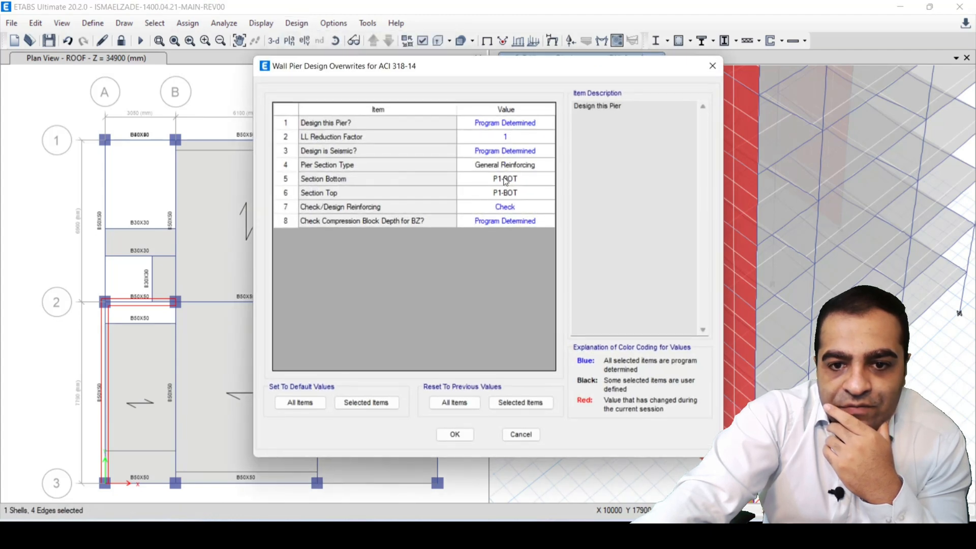
{"action": "left_click", "coordinate": [504, 164]}
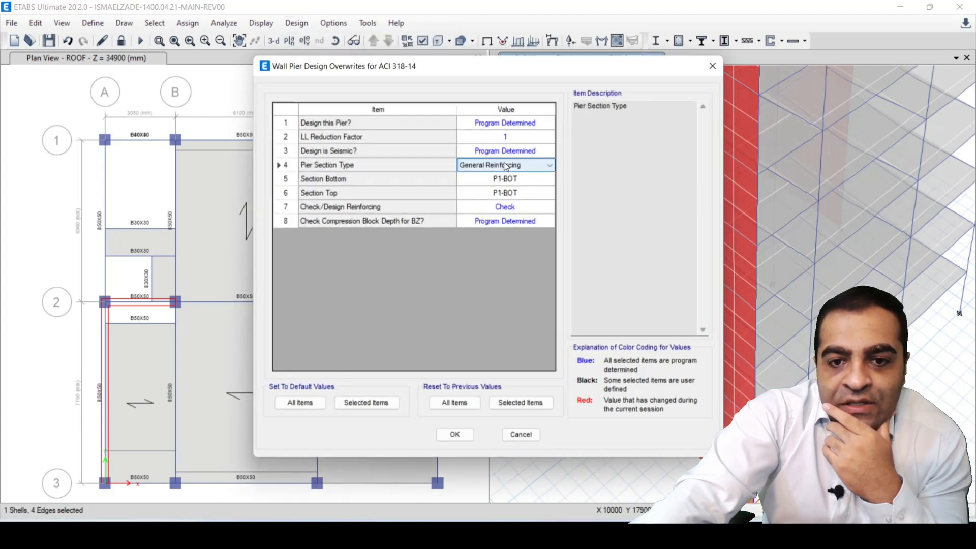
{"action": "left_click", "coordinate": [548, 165]}
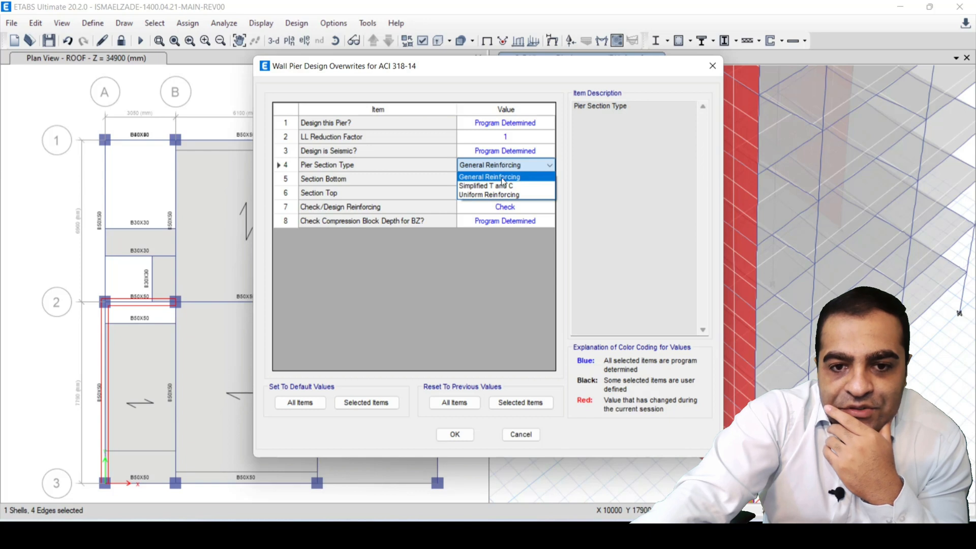
{"action": "left_click", "coordinate": [489, 195]}
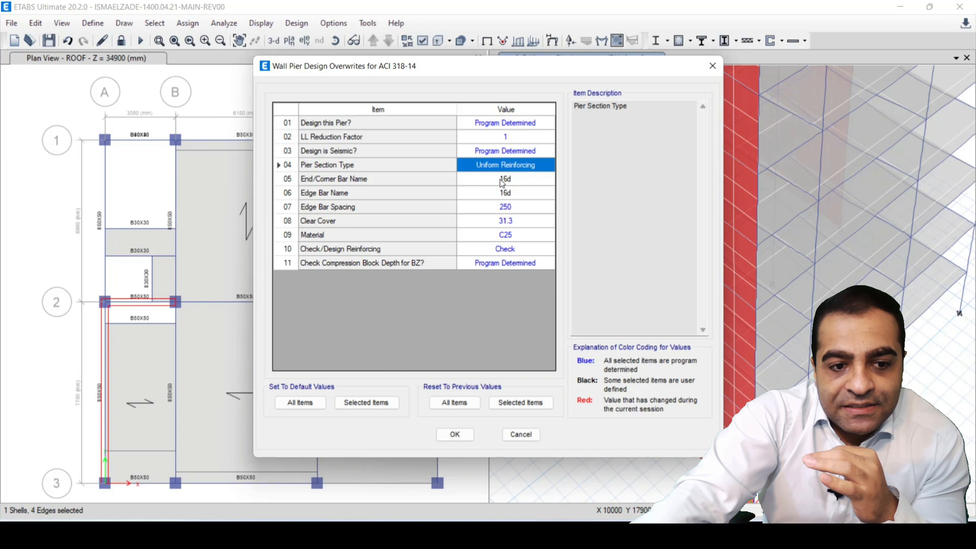
Set 20d end and edge bars, 200 edge spacing and 50 clear cover, and apply.
{"action": "left_click", "coordinate": [504, 178]}
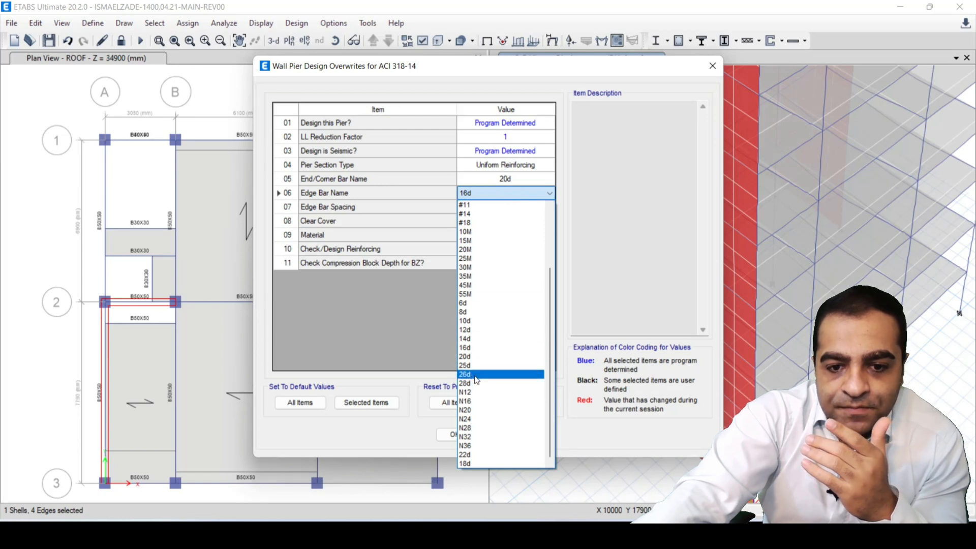
{"action": "left_click", "coordinate": [465, 356]}
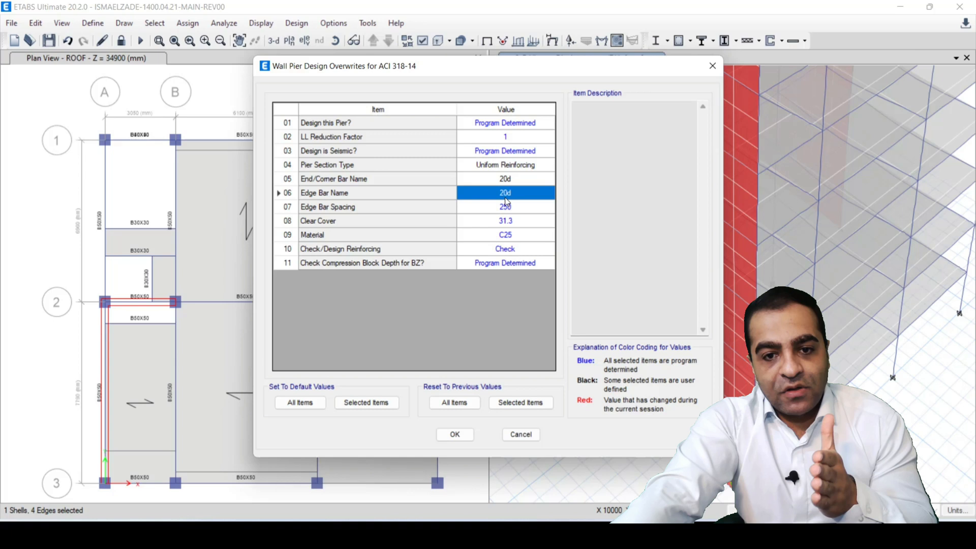
{"action": "left_click", "coordinate": [506, 207]}
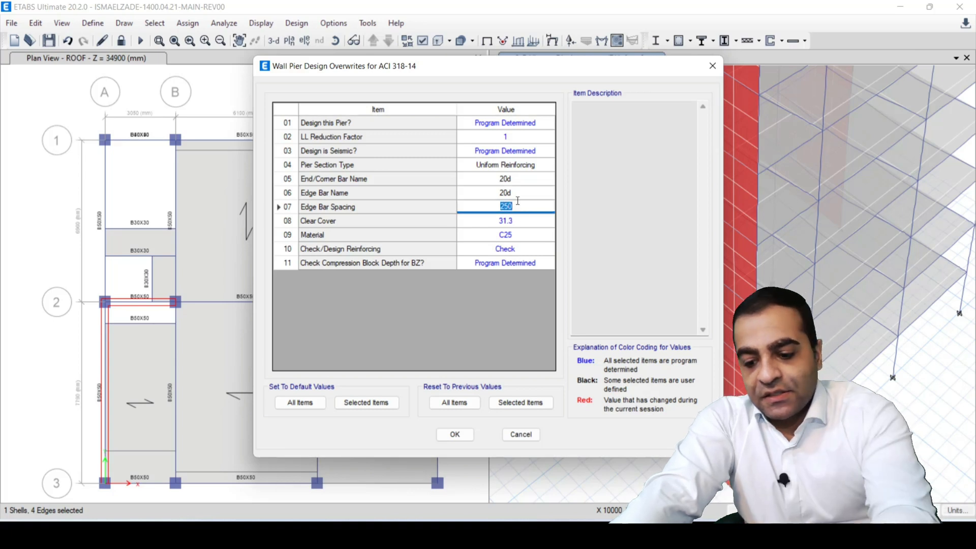
{"action": "type", "text": "200"}
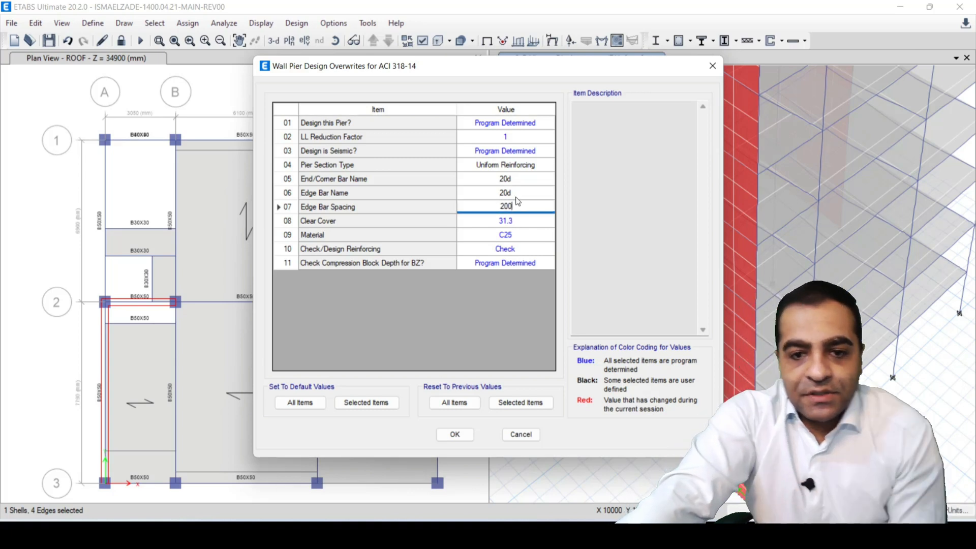
{"action": "left_click", "coordinate": [505, 221]}
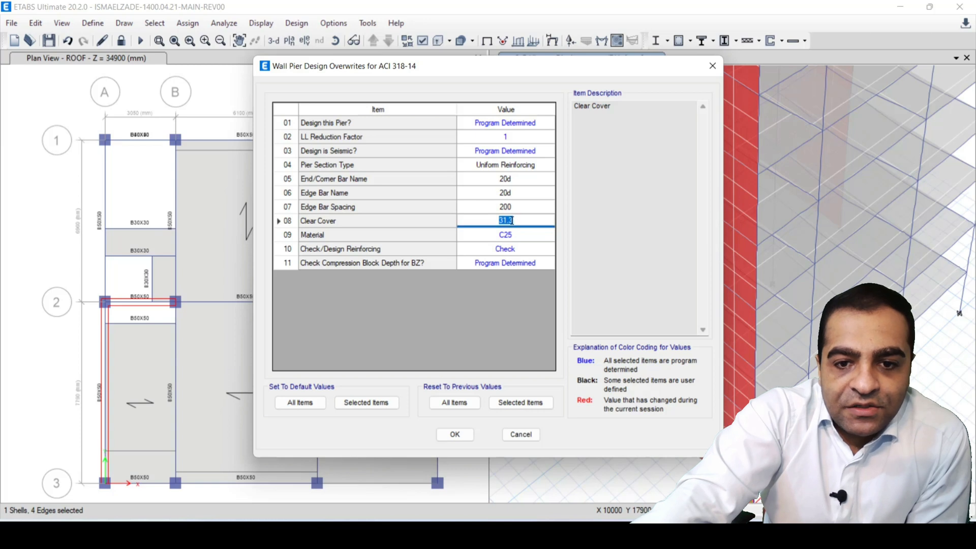
{"action": "type", "text": "50"}
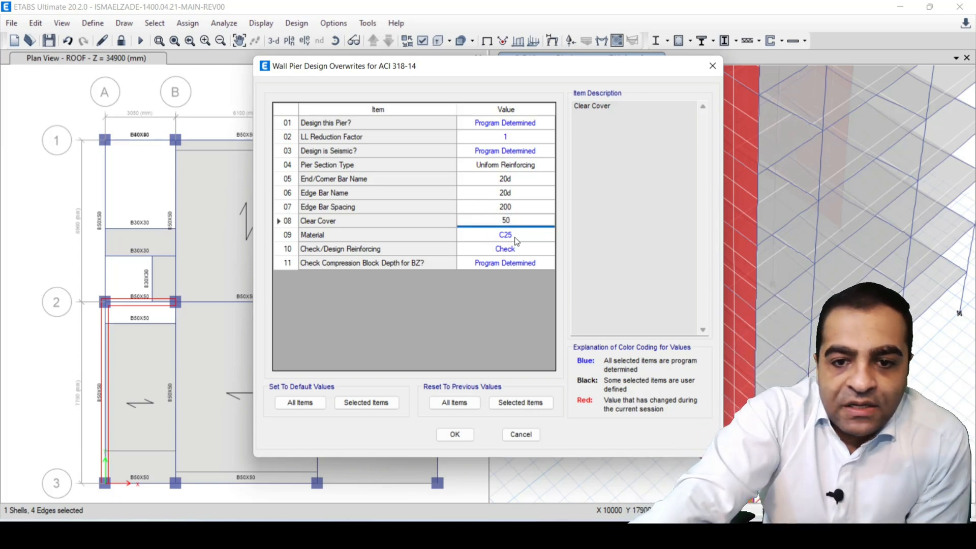
{"action": "left_click", "coordinate": [505, 234]}
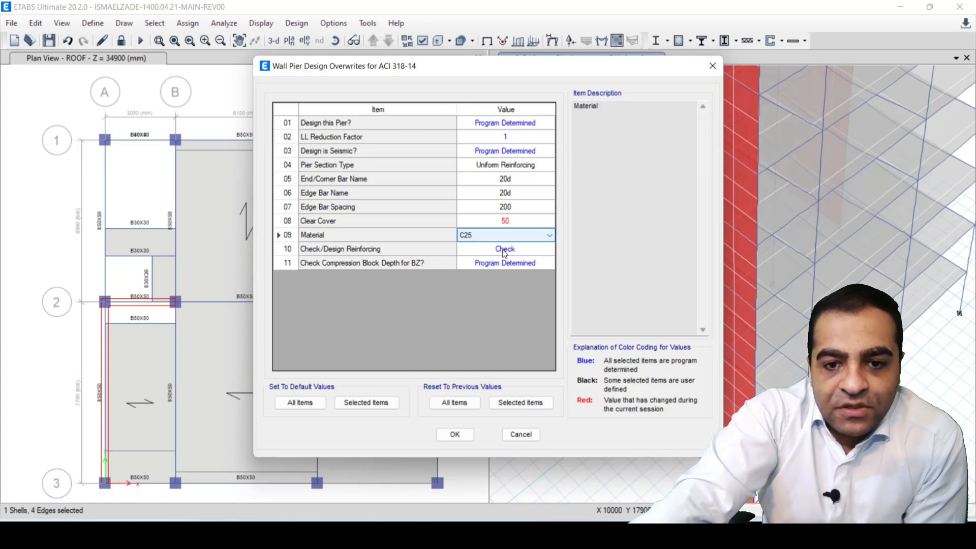
{"action": "left_click", "coordinate": [455, 434]}
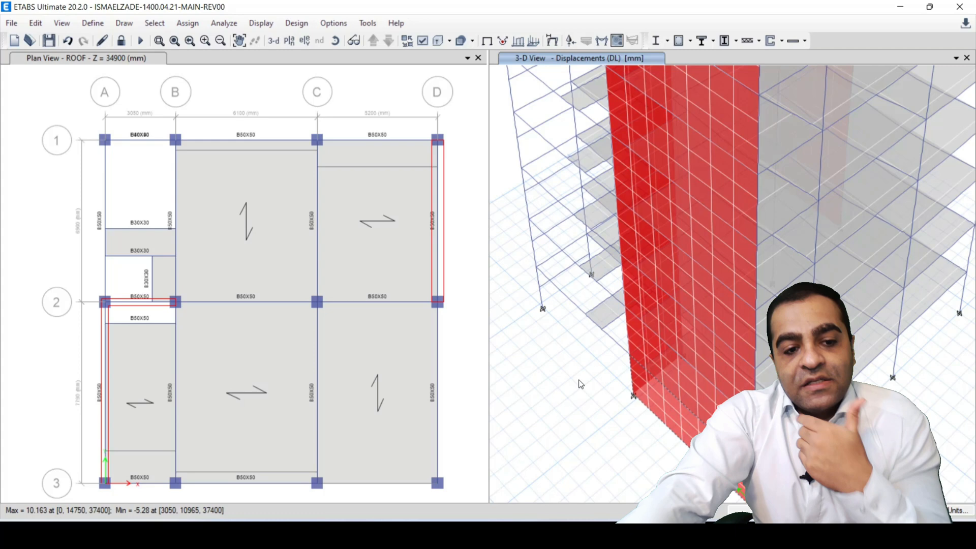
{"action": "mouse_move", "coordinate": [296, 23]}
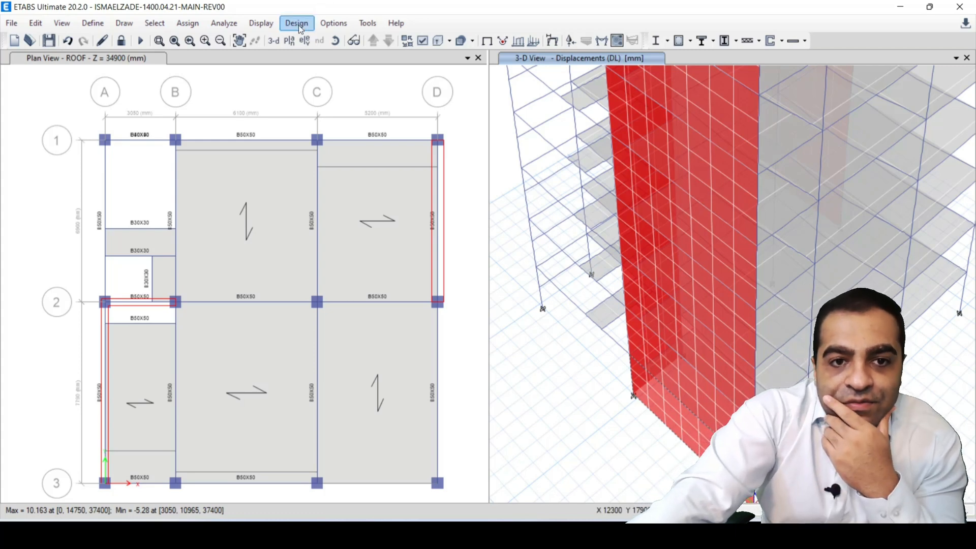
Reopen the wall pier design overwrites to review the stored reinforcing.
{"action": "left_click", "coordinate": [296, 23]}
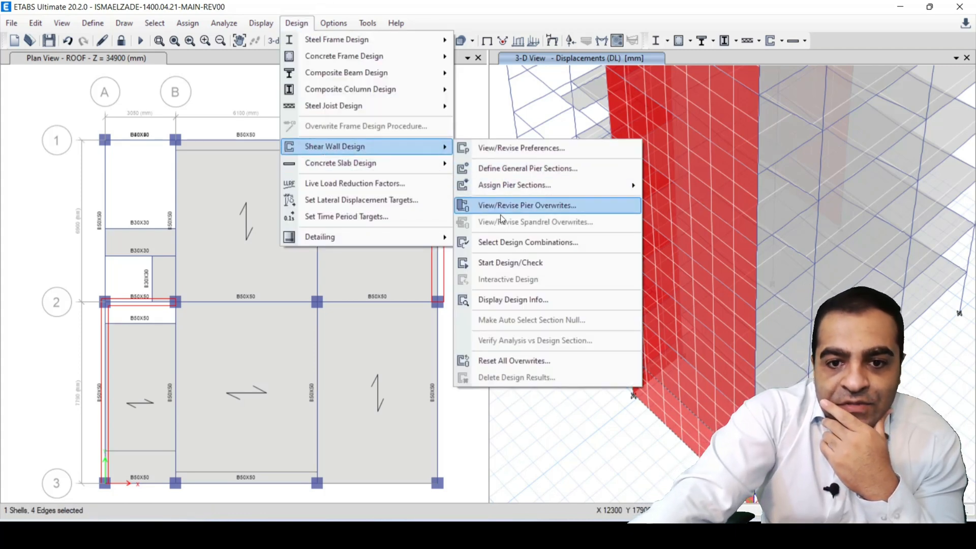
{"action": "left_click", "coordinate": [526, 204]}
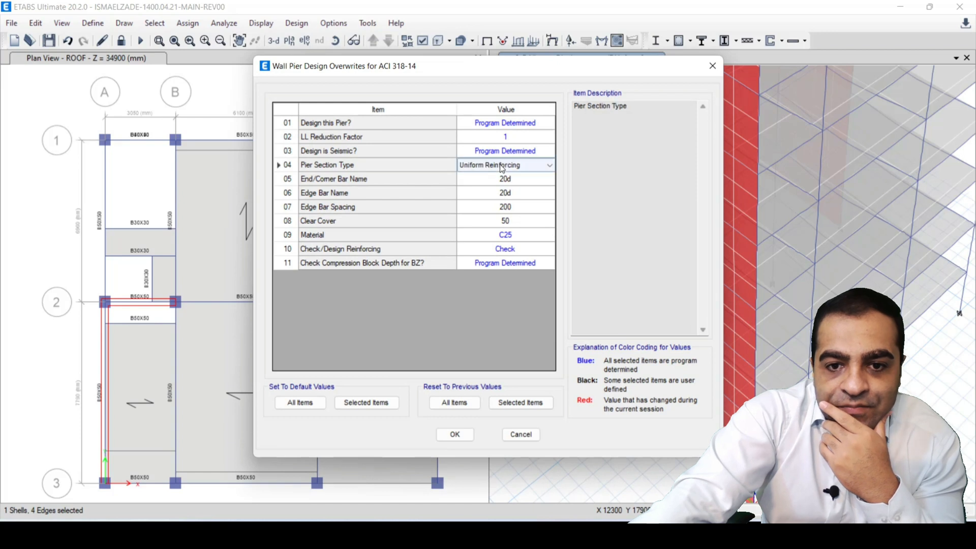
Try Simplified T and C, reviewing 300 thickness and 7790 length, then close the overwrites.
{"action": "left_click", "coordinate": [548, 165]}
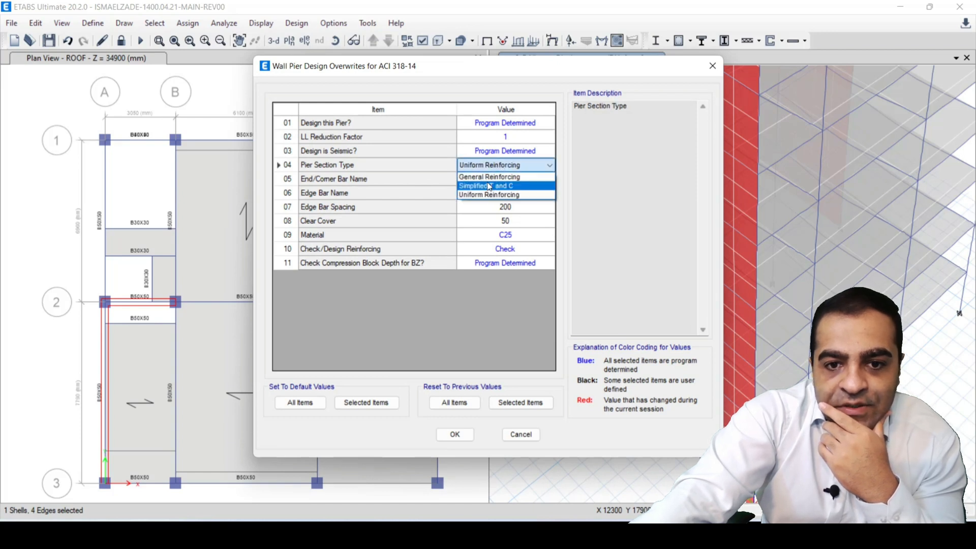
{"action": "left_click", "coordinate": [486, 185]}
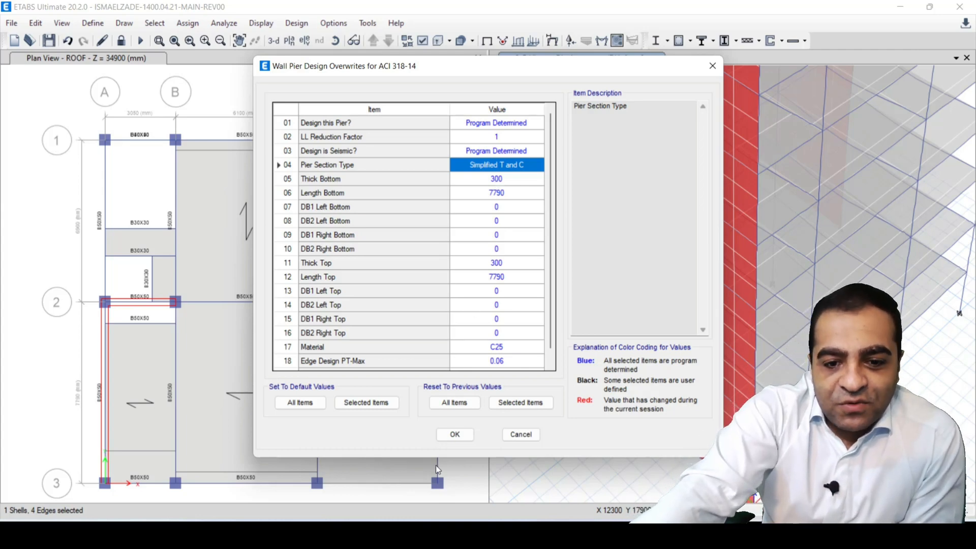
{"action": "left_click", "coordinate": [455, 434]}
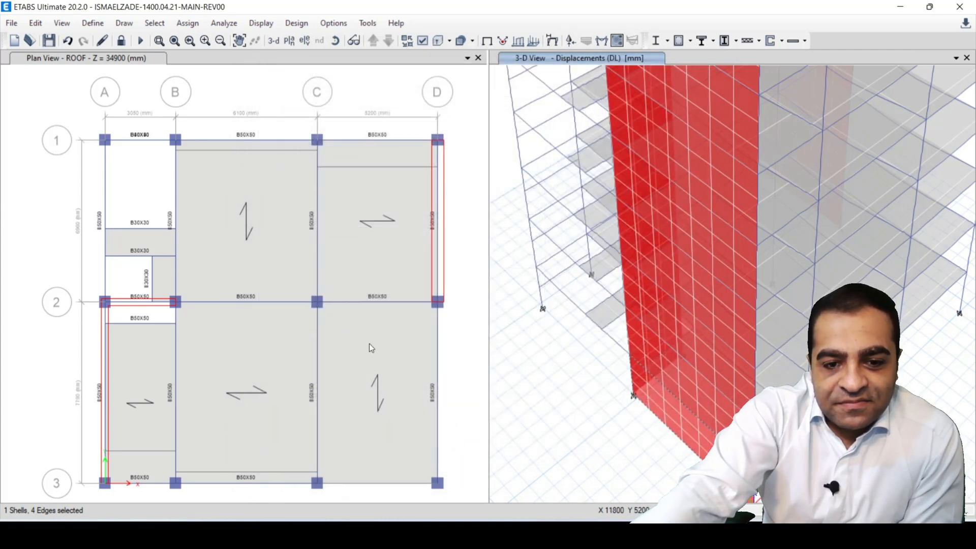